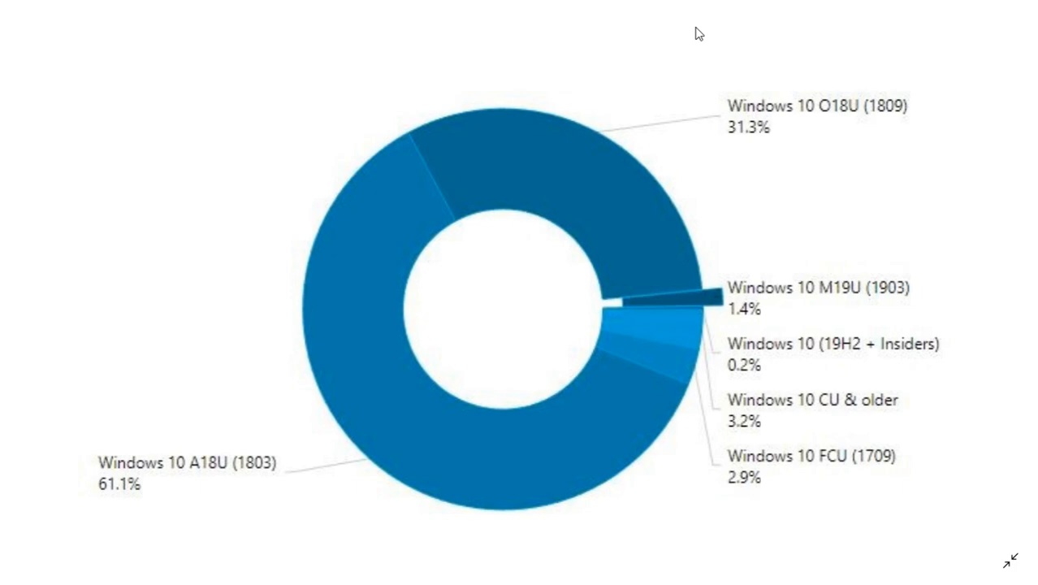
pyautogui.moveTo(788, 252)
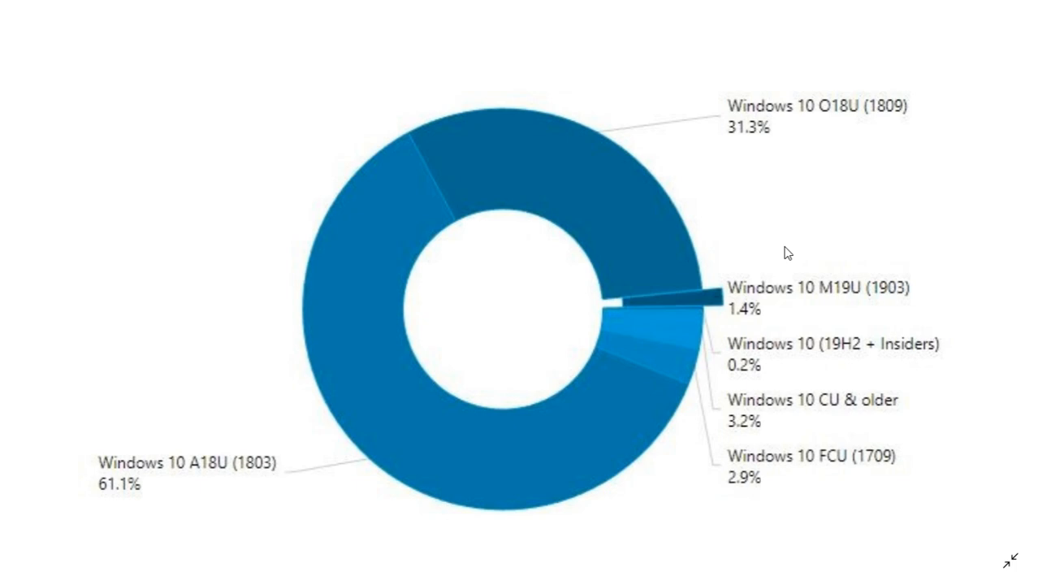